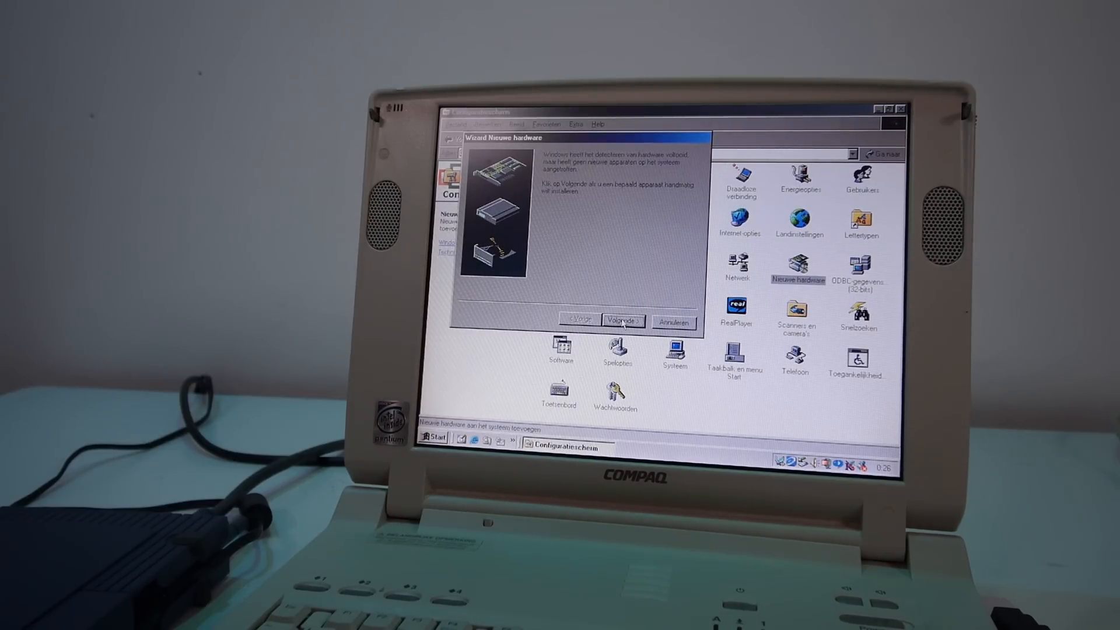
# Step: Choose manufacturer Iomega and model Iomega Parallel Port Interface as the device to install
pyautogui.click(622, 321)
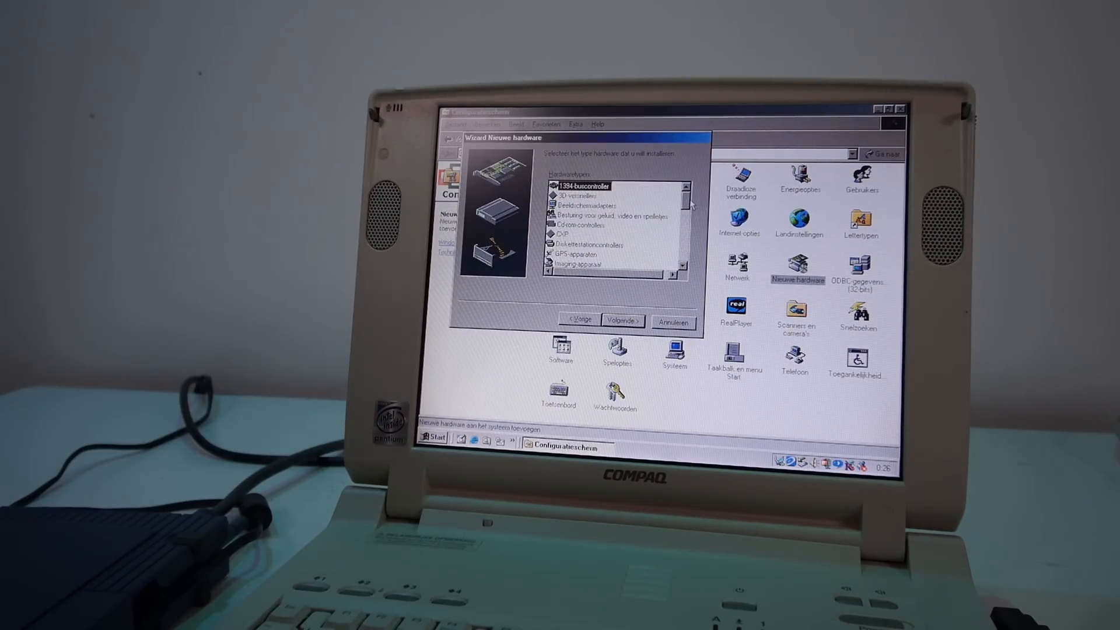
pyautogui.scroll(-3)
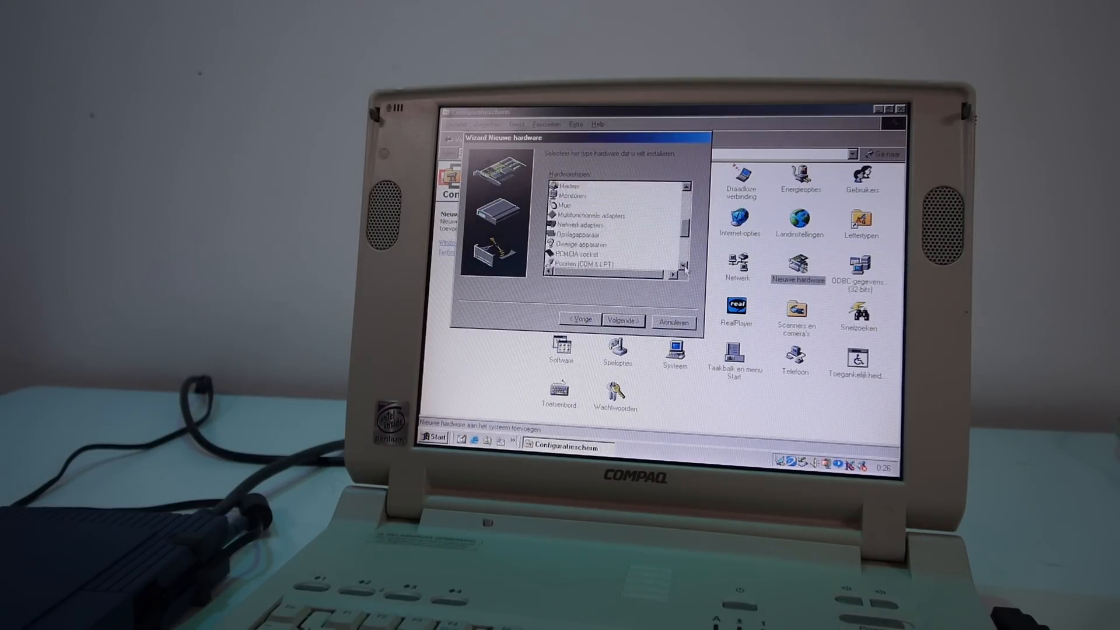
pyautogui.click(621, 320)
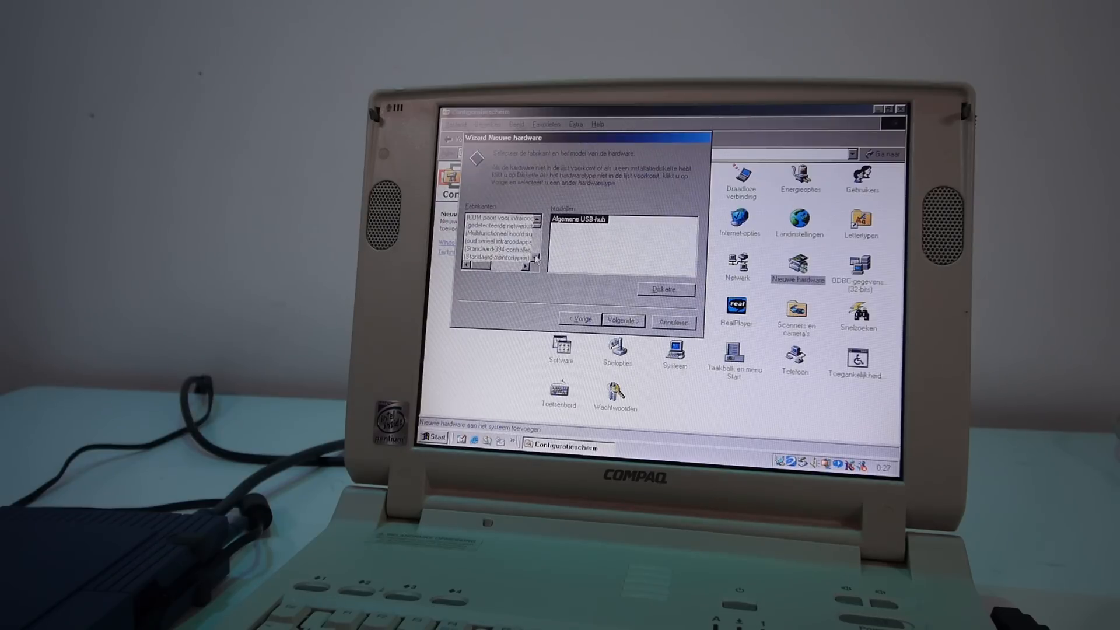
pyautogui.scroll(-3)
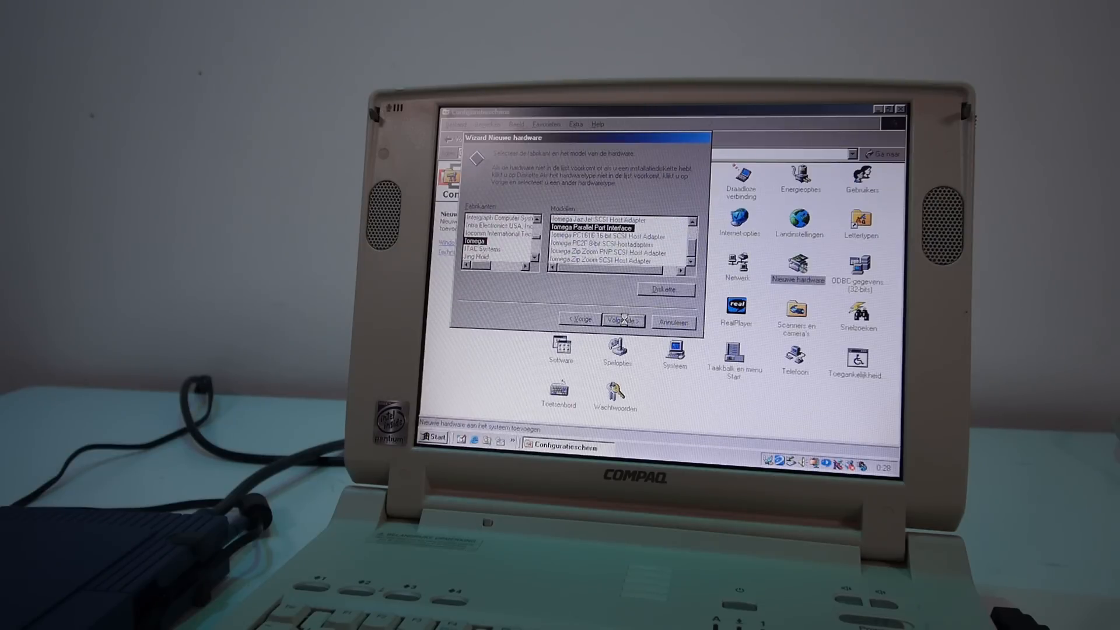
pyautogui.click(621, 320)
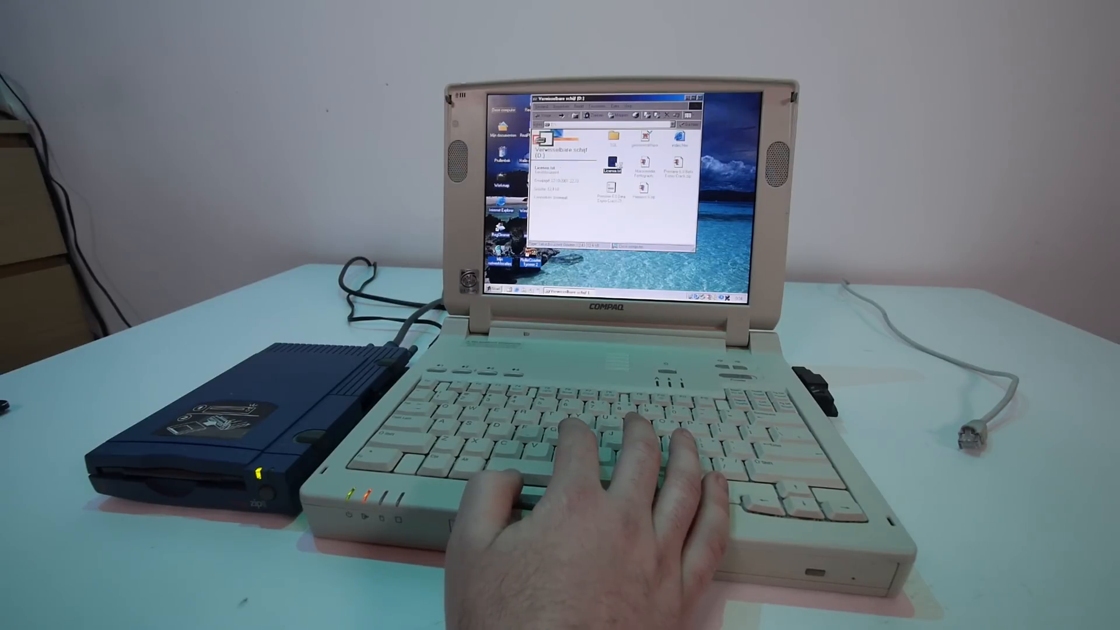
# Step: Copy Premiere 6.zip from Removable Disk (D:) into My Documents
pyautogui.doubleClick(614, 163)
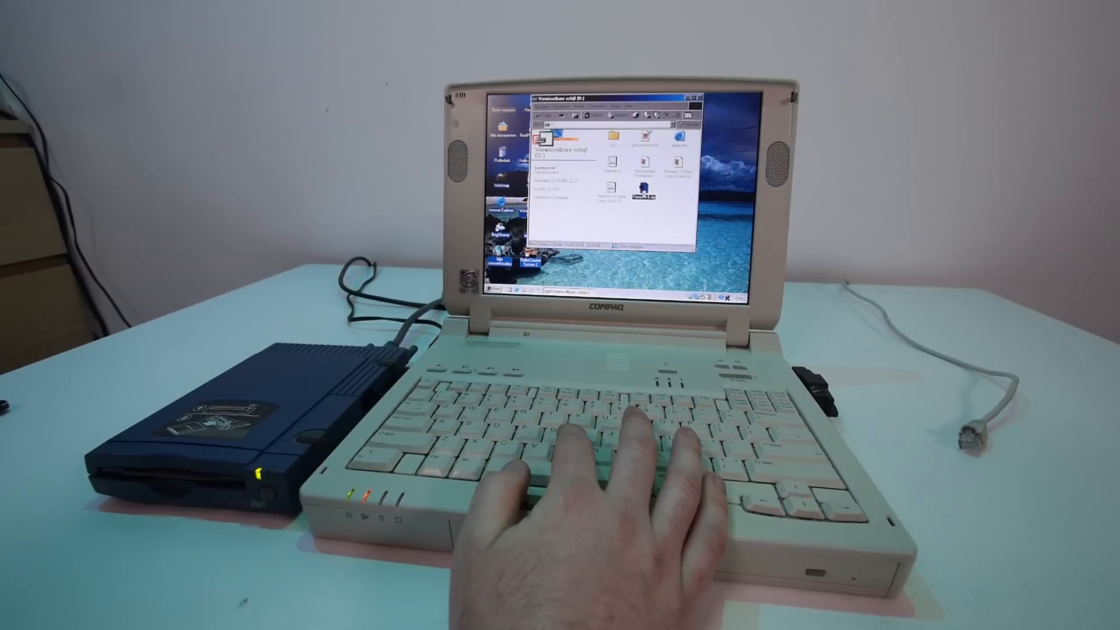
pyautogui.rightClick(622, 194)
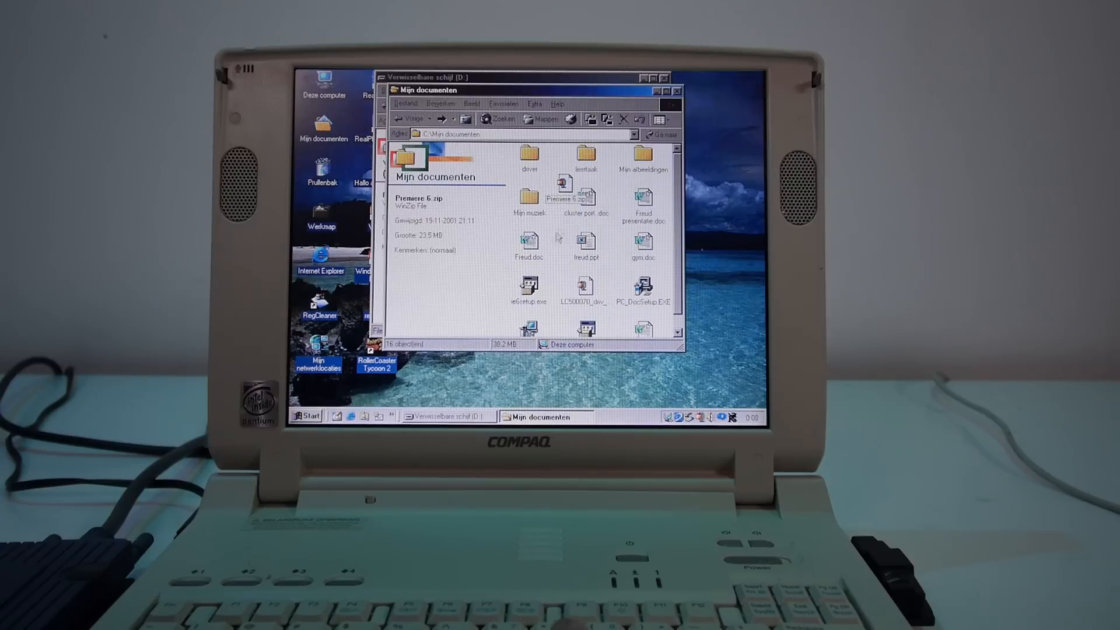
# Step: Extract Premiere 6.zip to C:\Mijn documenten\Premiere 6 and run Setup with serial.txt
pyautogui.rightClick(571, 198)
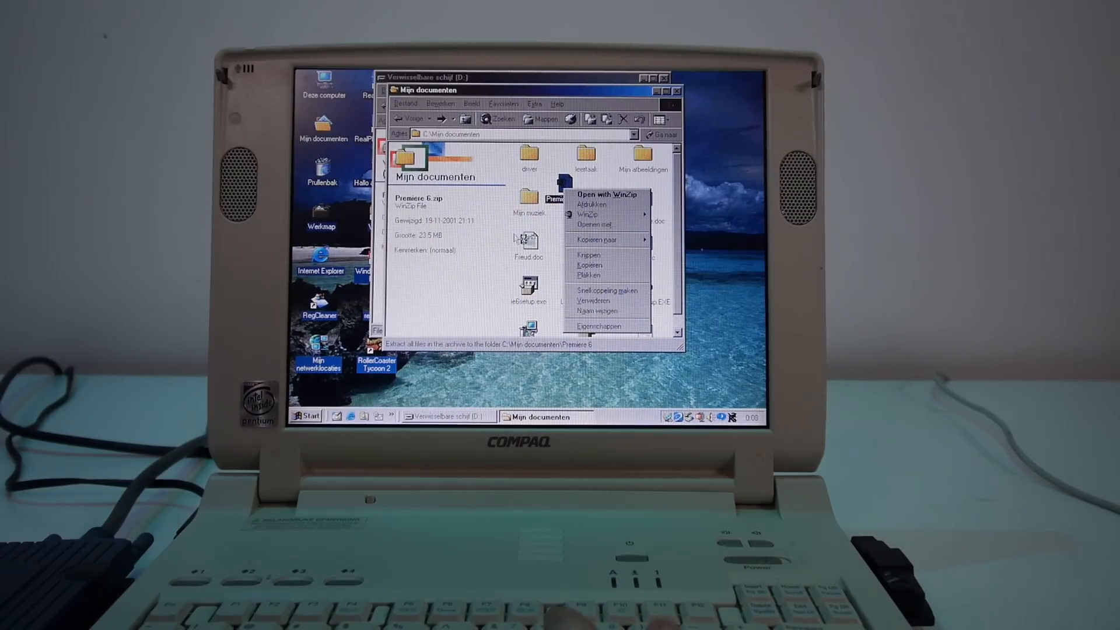
pyautogui.click(606, 195)
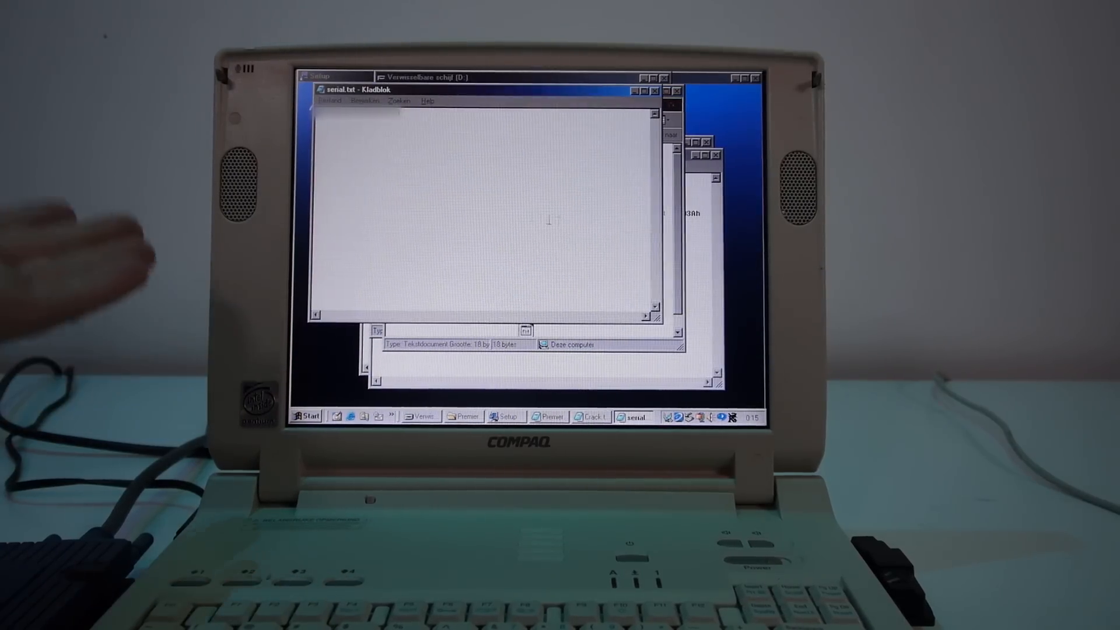
pyautogui.click(328, 100)
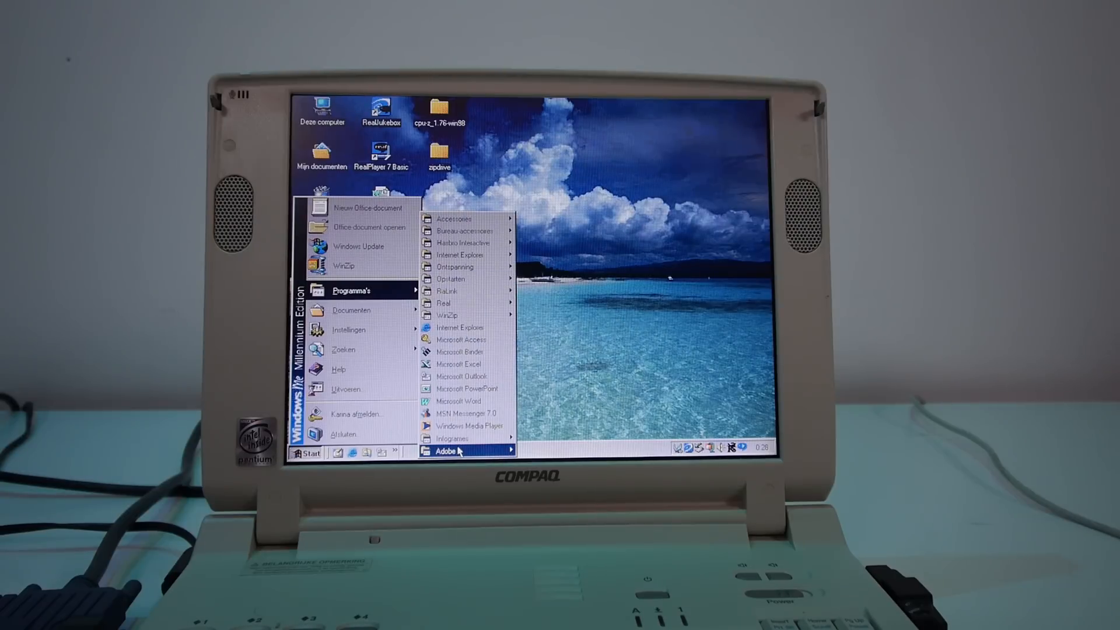
pyautogui.moveTo(446, 450)
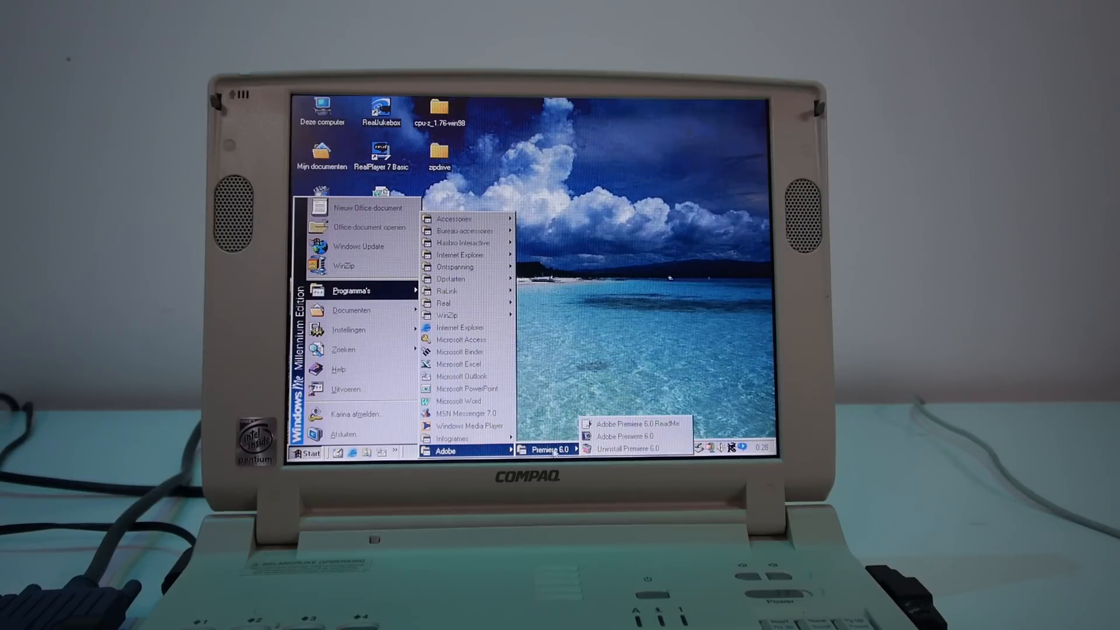
pyautogui.moveTo(634, 435)
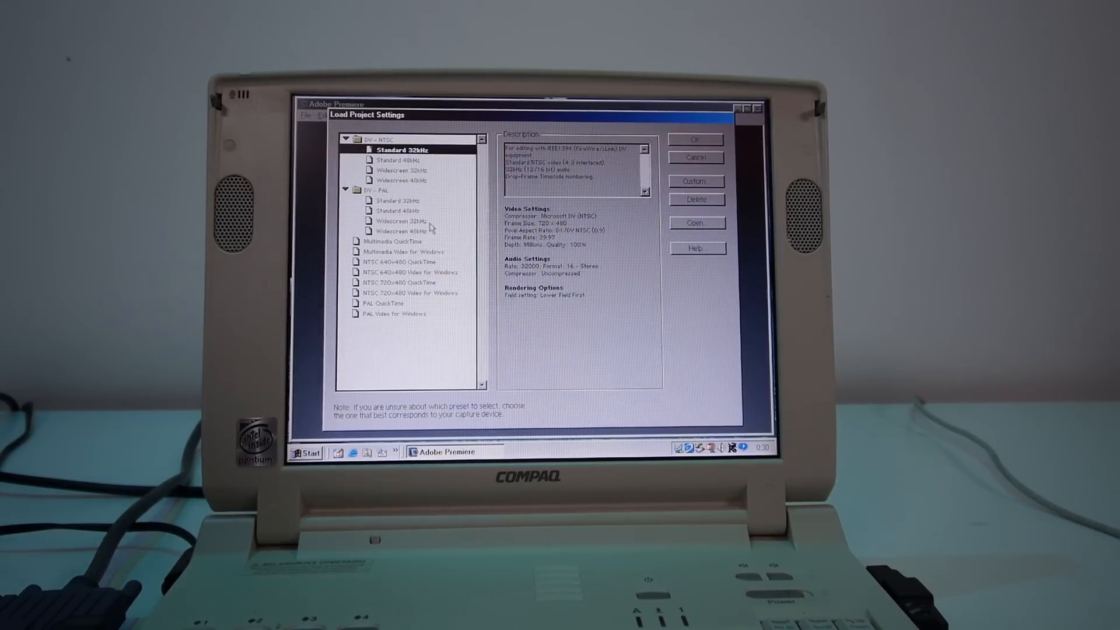
# Step: Begin a new untitled project with a DV preset in Load Project Settings
pyautogui.click(695, 139)
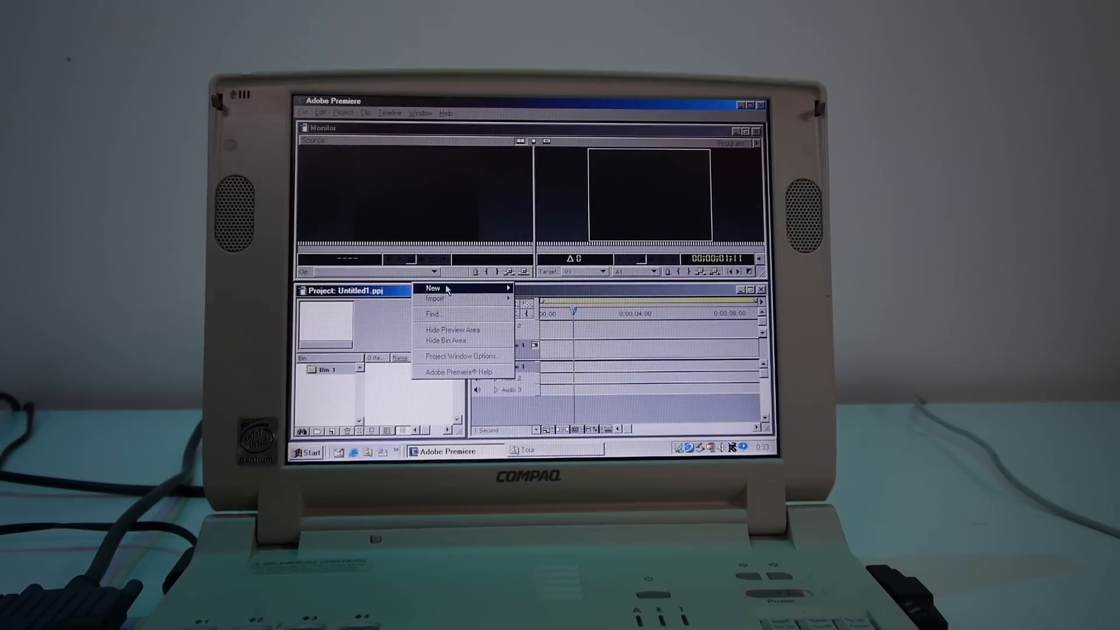
# Step: Import the Tour sample clips and place Cyclers.avi and Fastslow.avi consecutively on Video 1
pyautogui.click(435, 299)
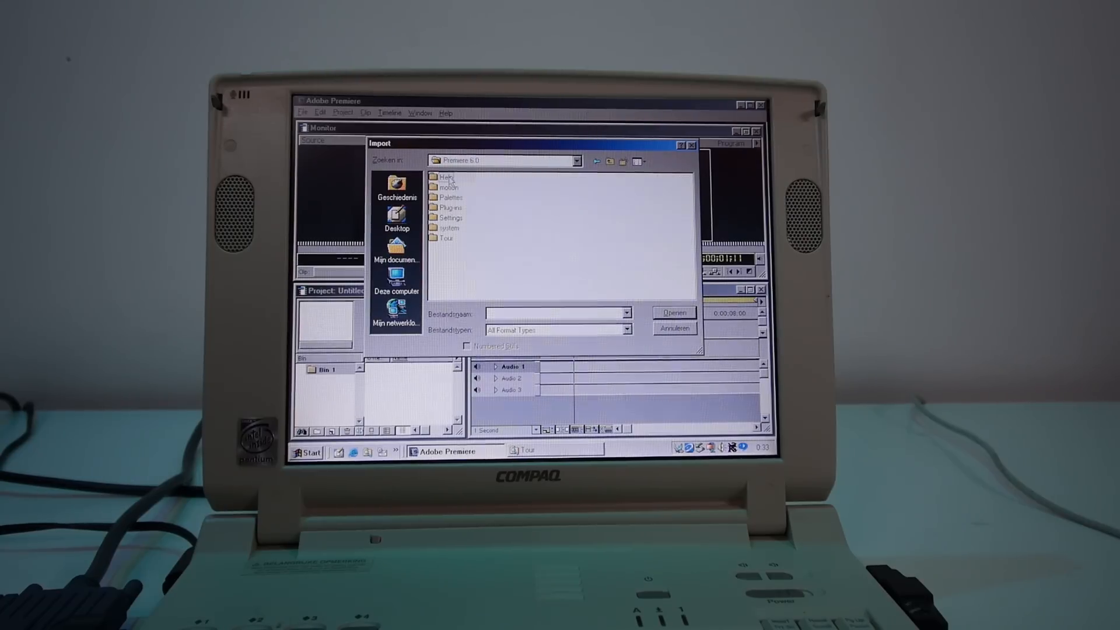
pyautogui.doubleClick(445, 237)
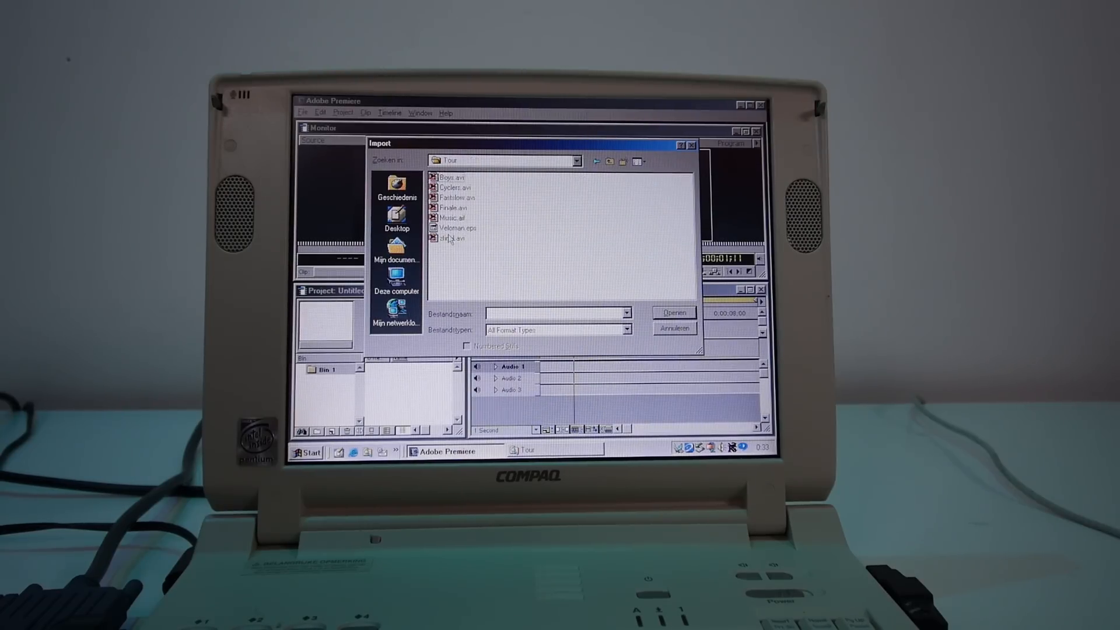
pyautogui.click(451, 178)
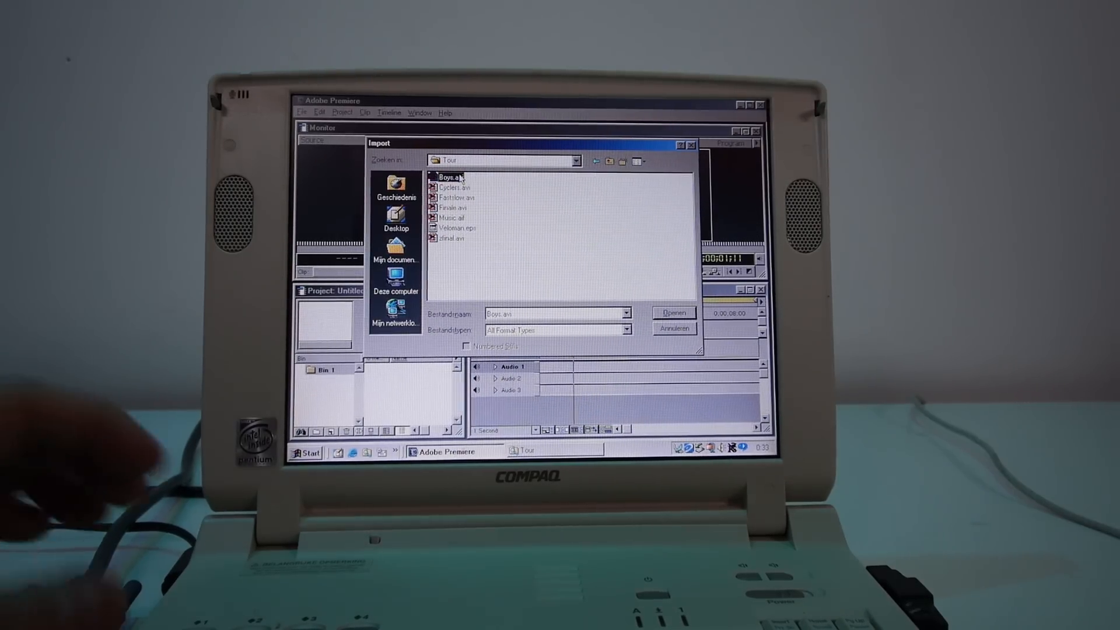
pyautogui.click(671, 312)
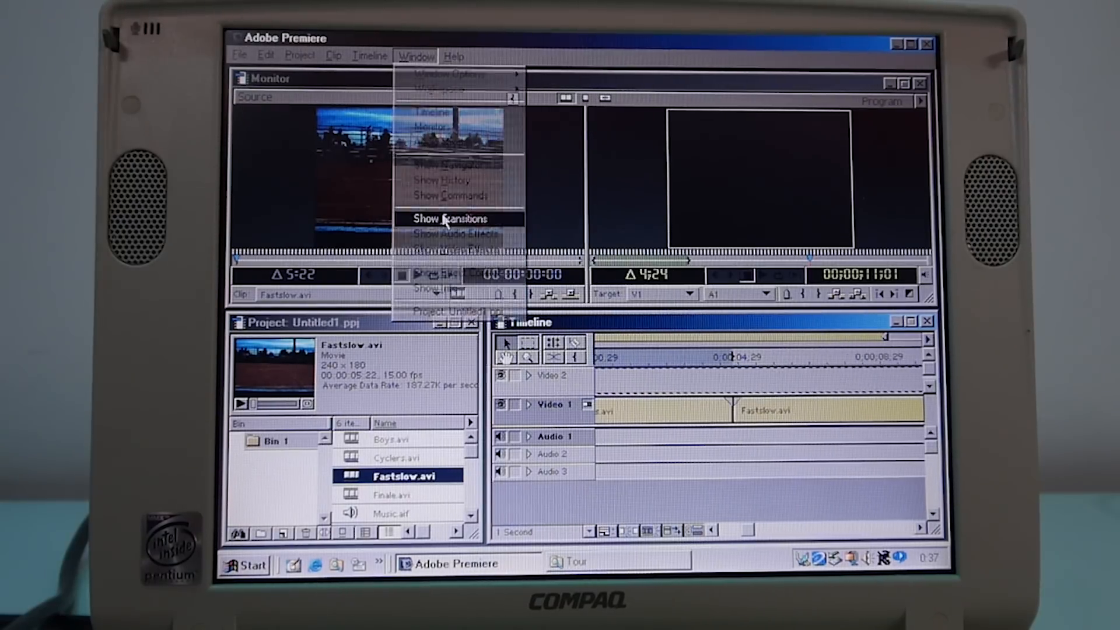
# Step: Add a Cross Dissolve between Cyclers.avi and Fastslow.avi, accepting repeated frames in Fix Transition
pyautogui.click(449, 218)
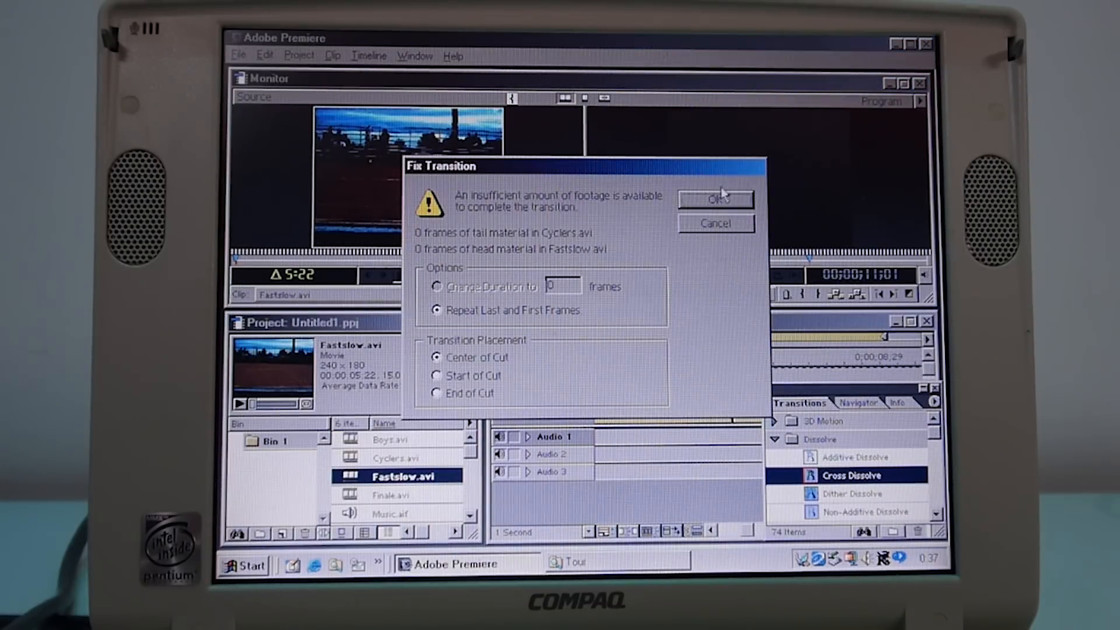
pyautogui.click(715, 199)
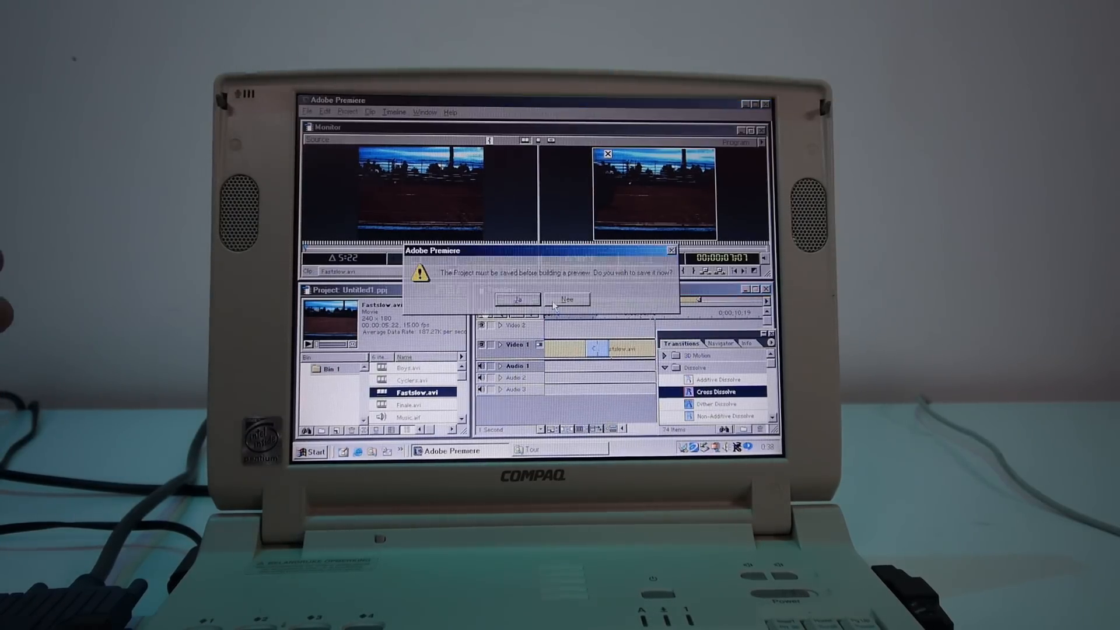
# Step: Render and play the work area preview of the dissolve, declining to save the project
pyautogui.click(516, 299)
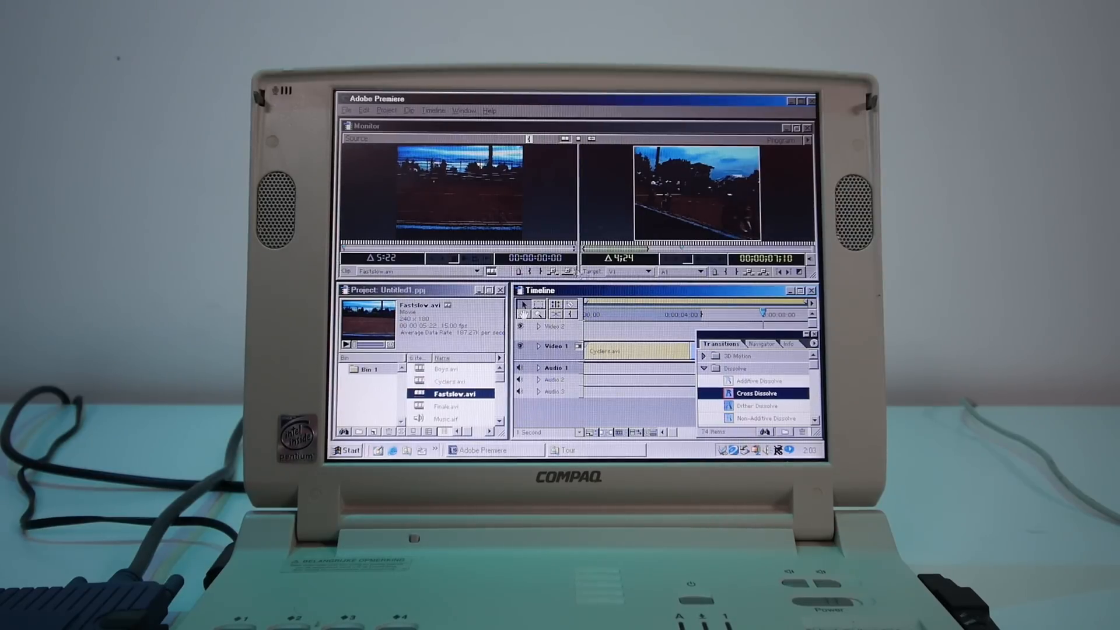
# Step: Export the timeline as Untitled.avi on Local Disk (C:)
pyautogui.click(347, 111)
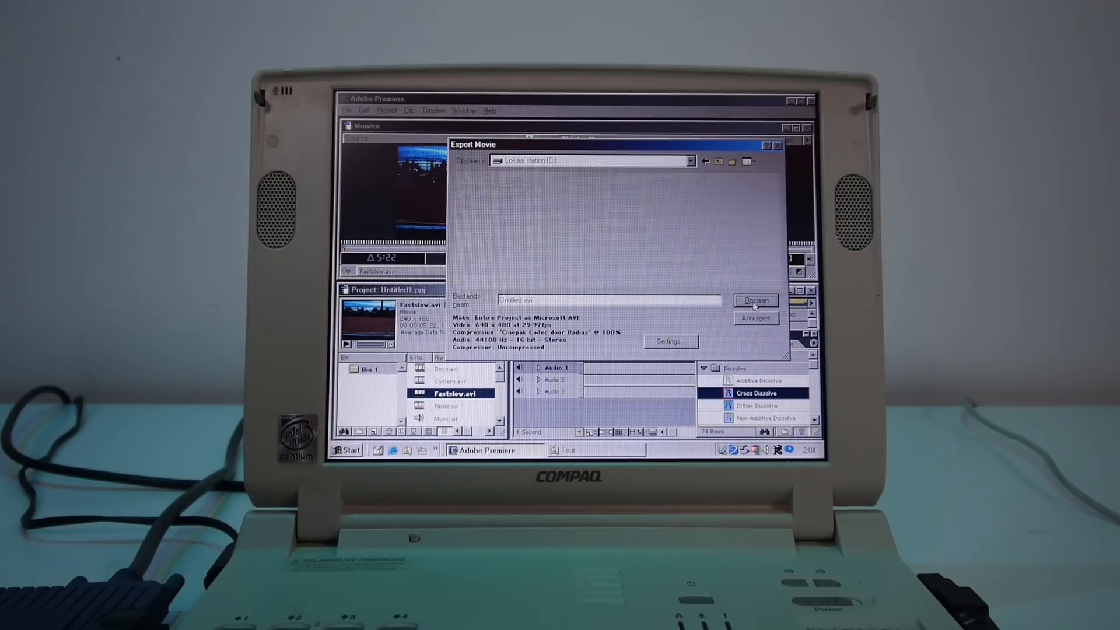
pyautogui.click(755, 300)
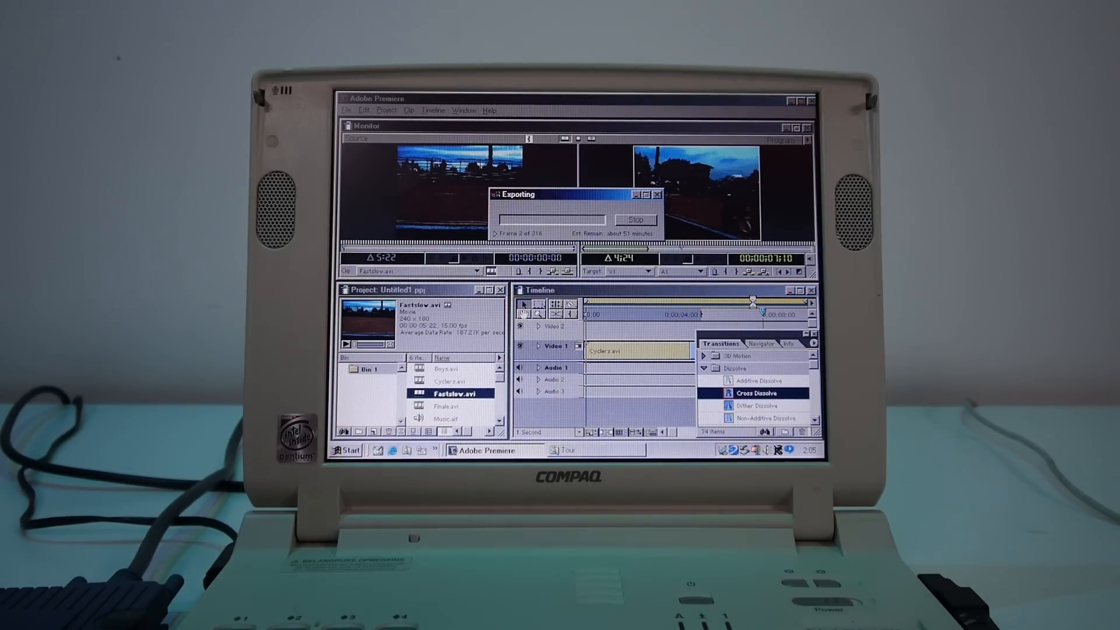